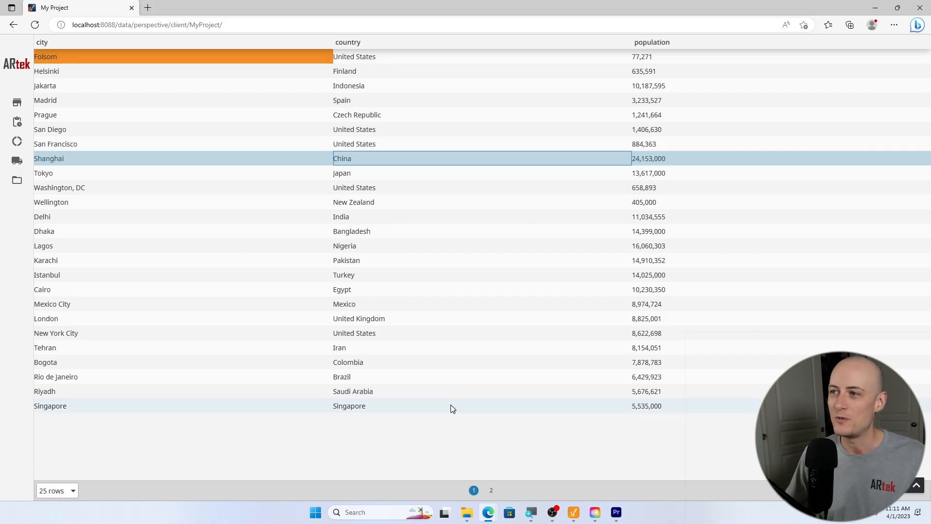
{"action": "mouse_move", "coordinate": [410, 400]}
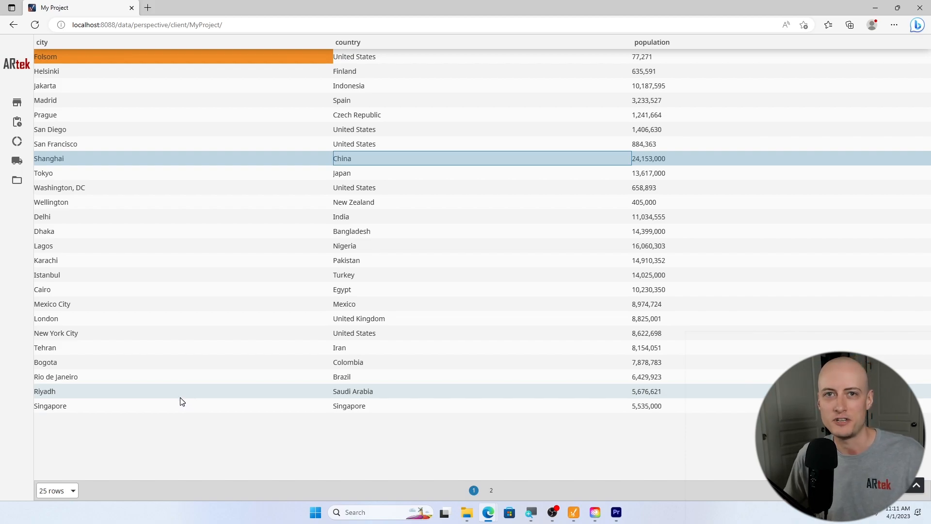
{"action": "mouse_move", "coordinate": [179, 399]}
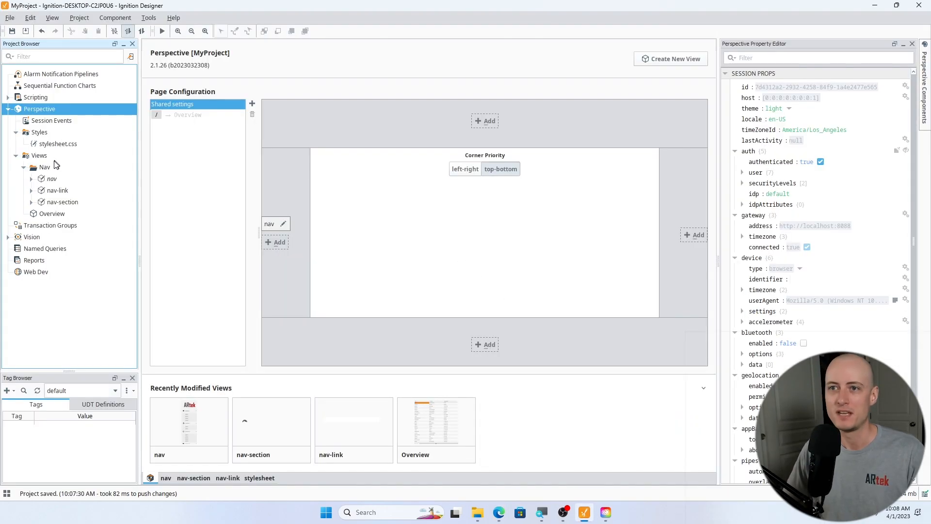
{"action": "left_click", "coordinate": [46, 167]}
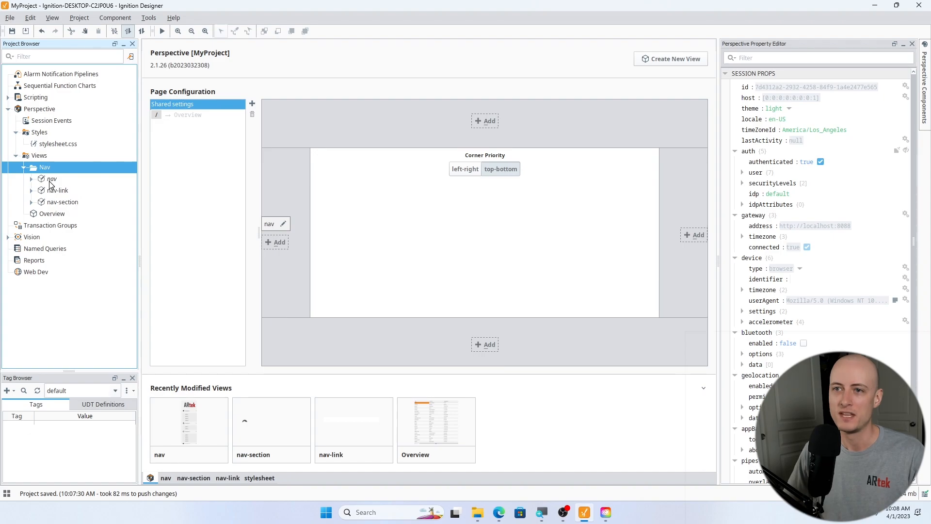
{"action": "mouse_move", "coordinate": [53, 183]}
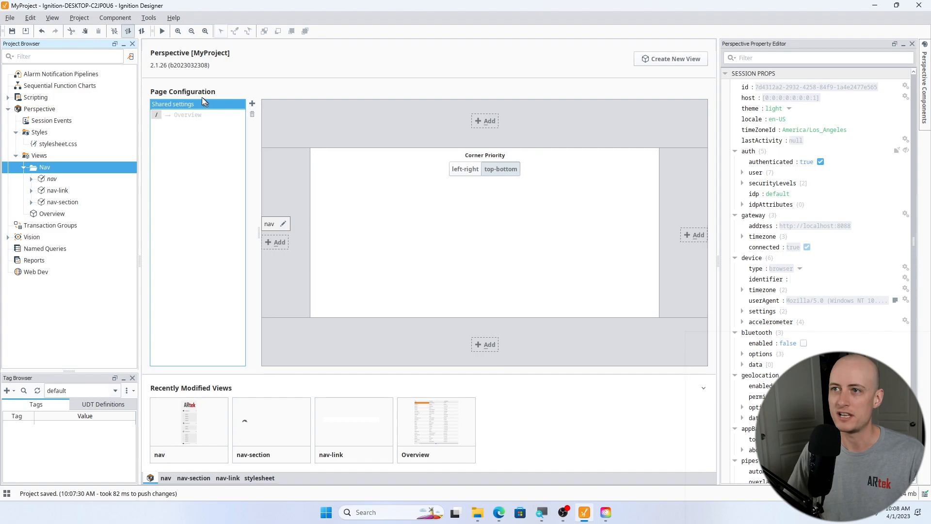
{"action": "mouse_move", "coordinate": [291, 235]}
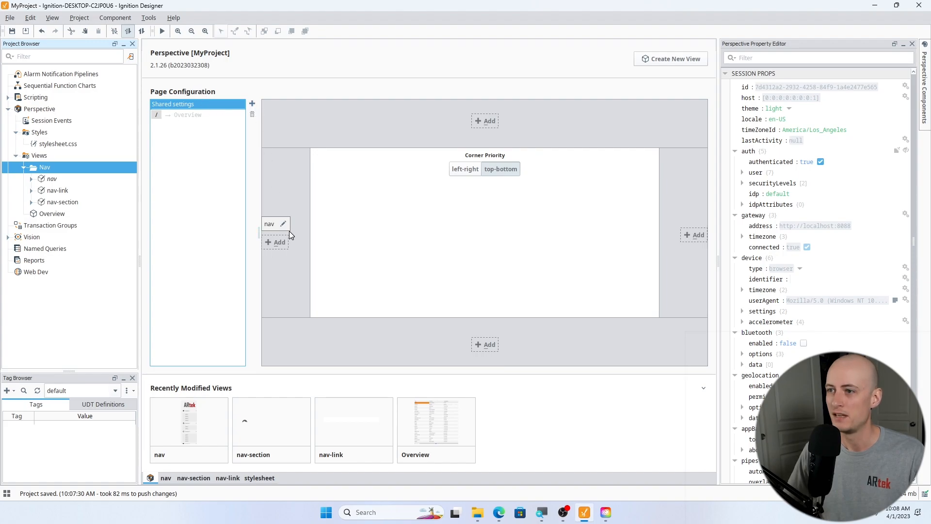
{"action": "left_click", "coordinate": [283, 224]}
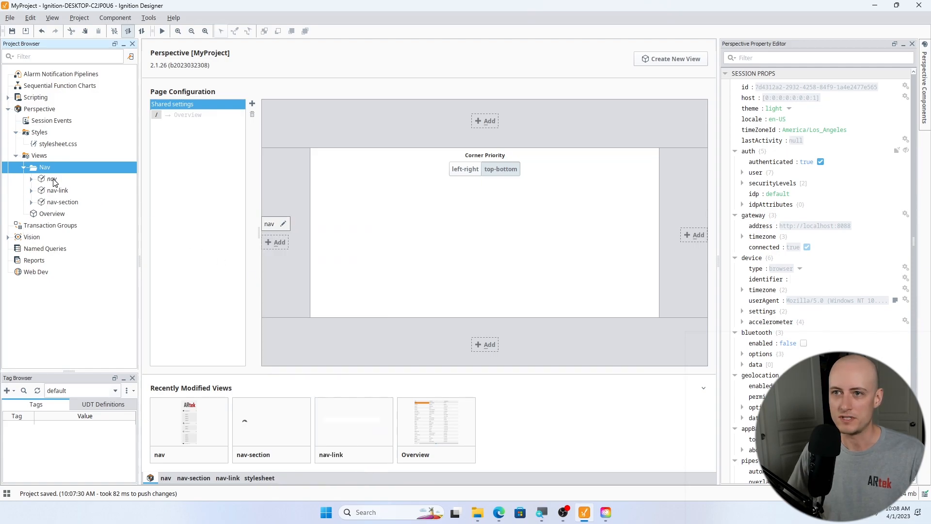
Step: Inspect the nav view's root container and the FlexRepeater listing its sections
{"action": "double_click", "coordinate": [45, 178]}
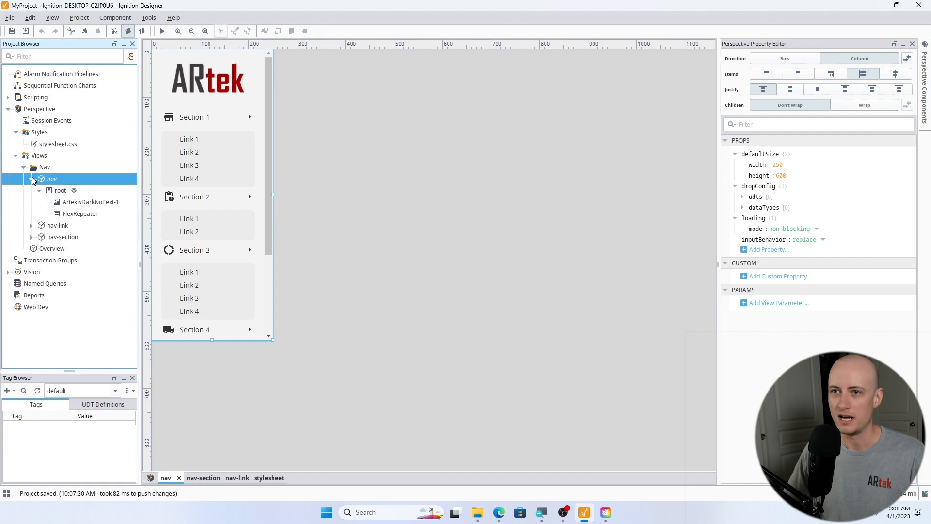
{"action": "left_click", "coordinate": [60, 190]}
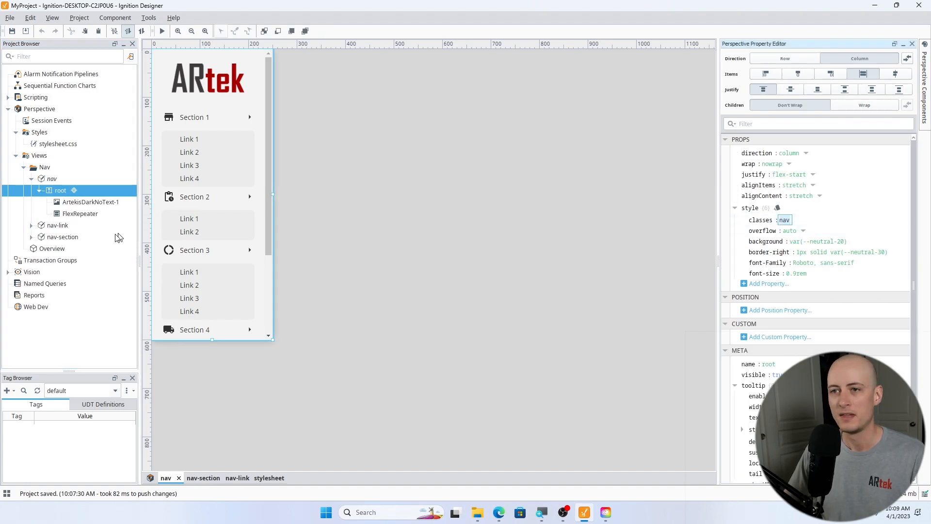
{"action": "left_click", "coordinate": [79, 213]}
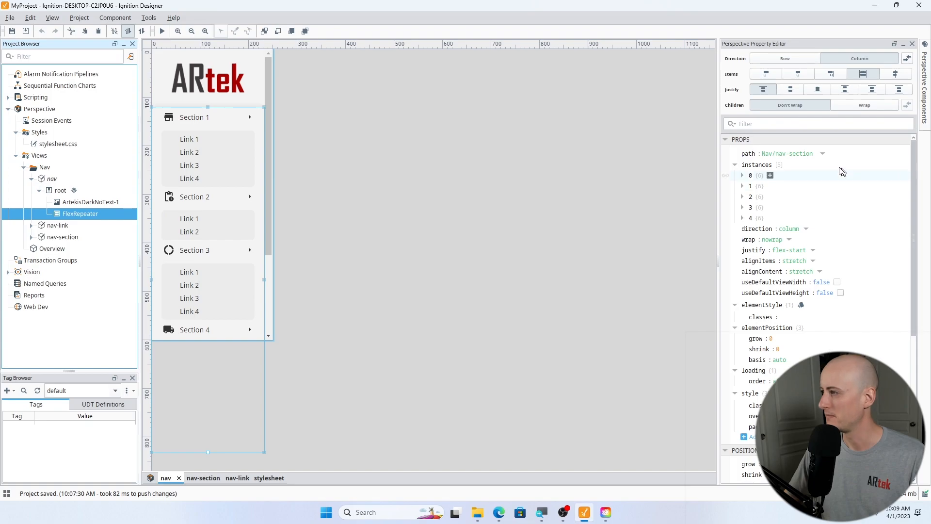
Step: Review the repeater's props.instances parameters and its shrink setting
{"action": "left_click", "coordinate": [786, 153]}
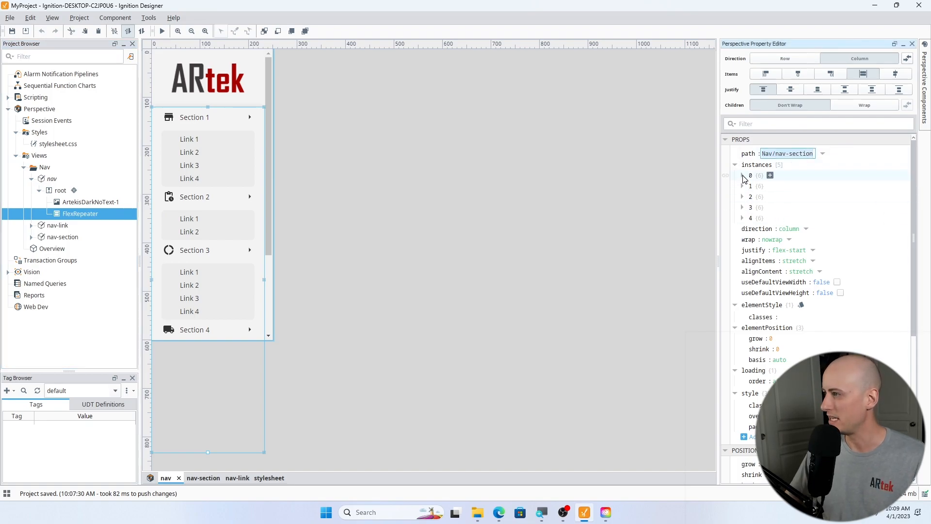
{"action": "left_click", "coordinate": [742, 175]}
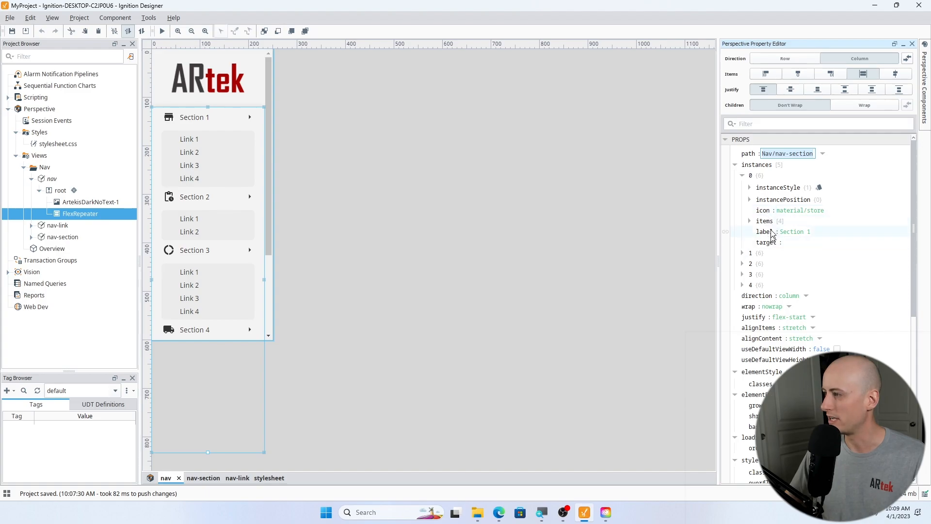
{"action": "left_click", "coordinate": [749, 220]}
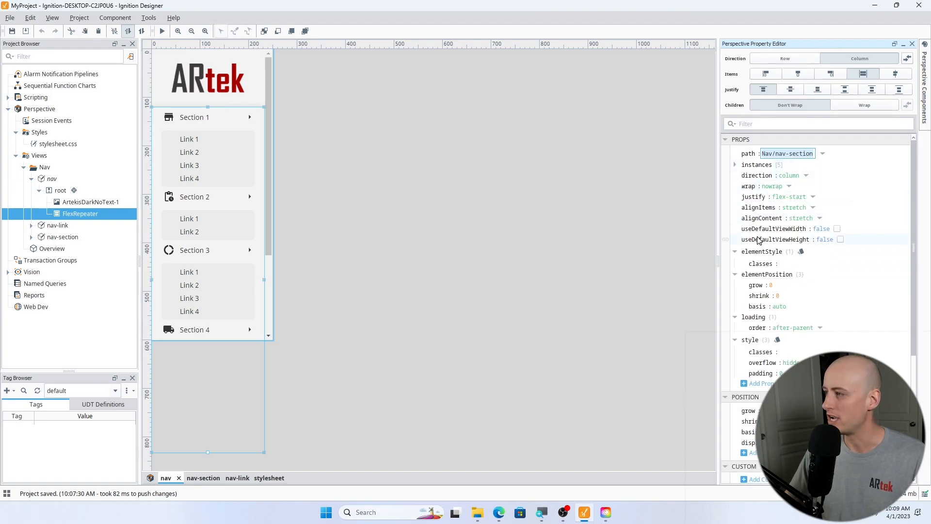
{"action": "mouse_move", "coordinate": [789, 234]}
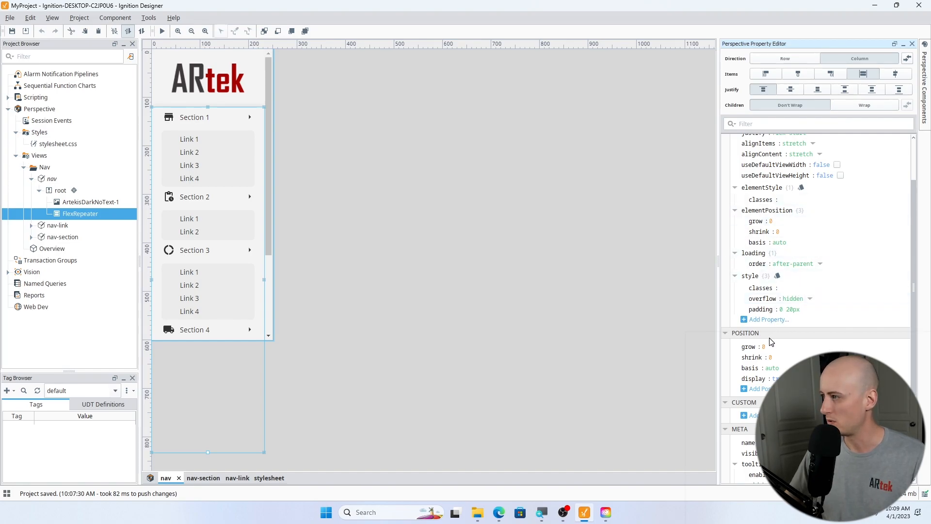
{"action": "left_click", "coordinate": [776, 231]}
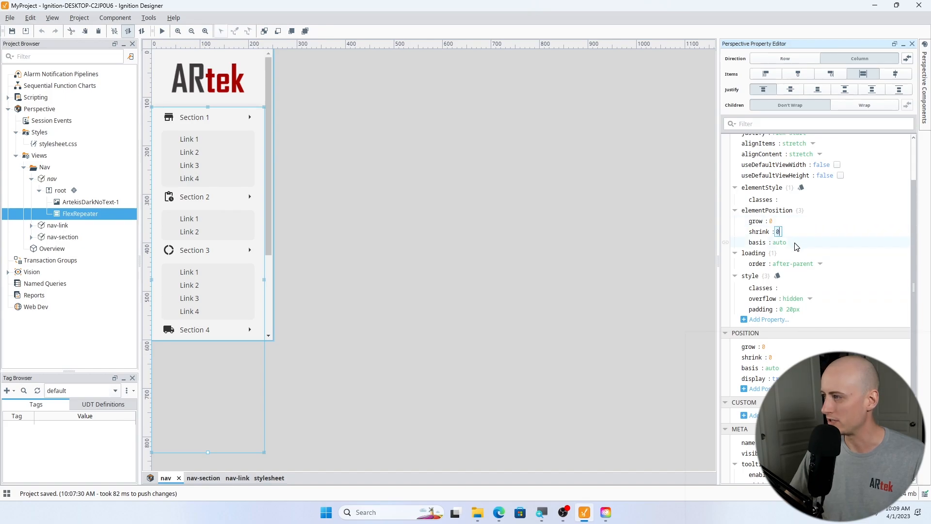
{"action": "left_click", "coordinate": [779, 242]}
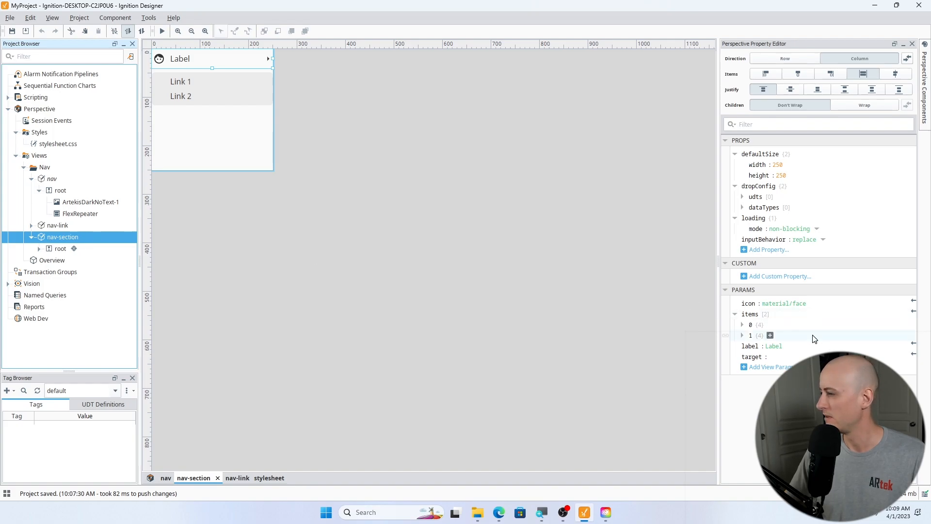
{"action": "mouse_move", "coordinate": [761, 294]}
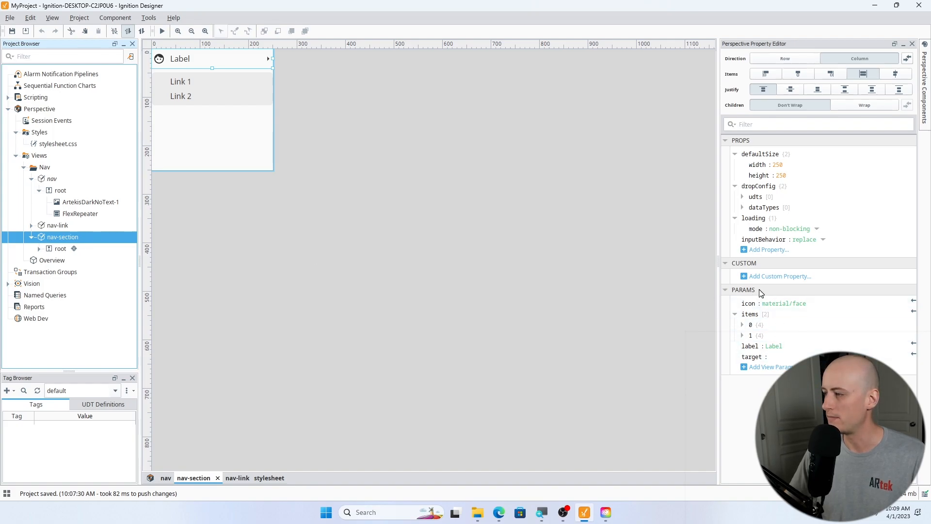
Step: Check the nav-section root's style class and the header container's nav-section-header class
{"action": "left_click", "coordinate": [60, 248]}
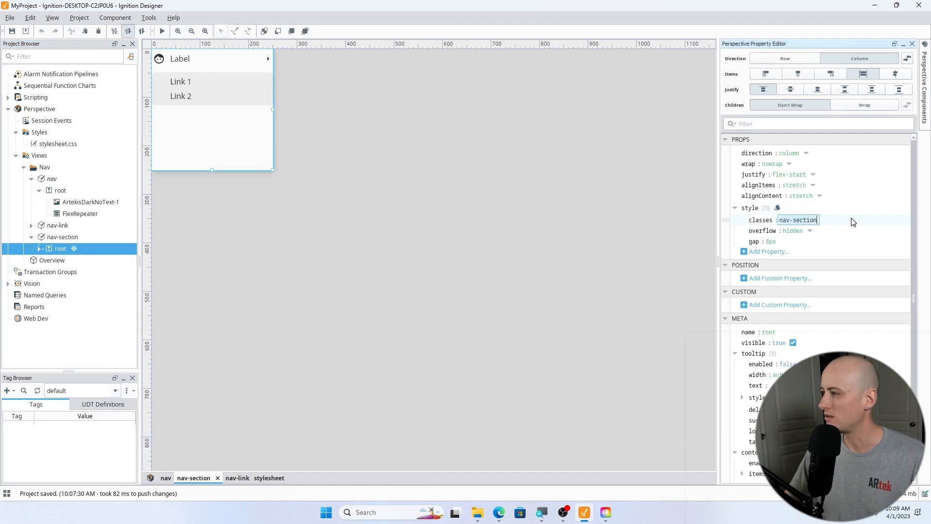
{"action": "left_click", "coordinate": [793, 231]}
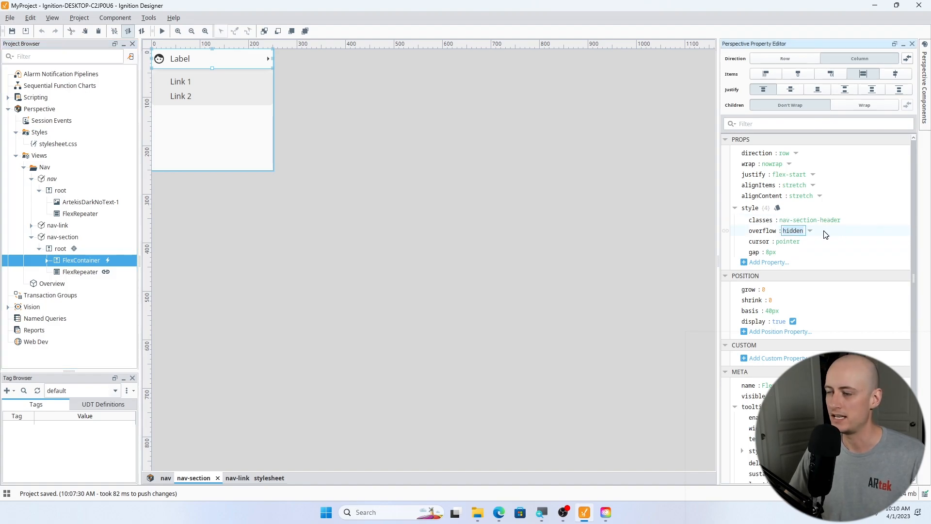
{"action": "right_click", "coordinate": [80, 260]}
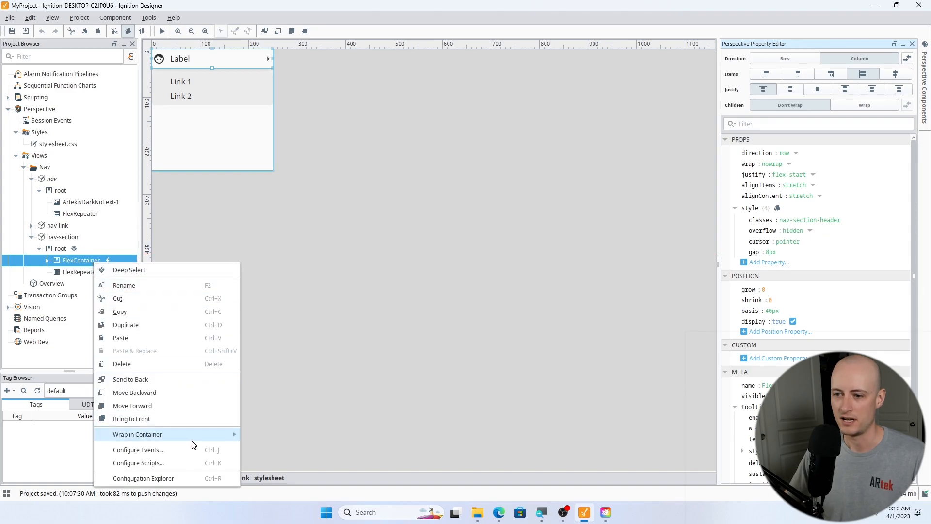
{"action": "left_click", "coordinate": [138, 450]}
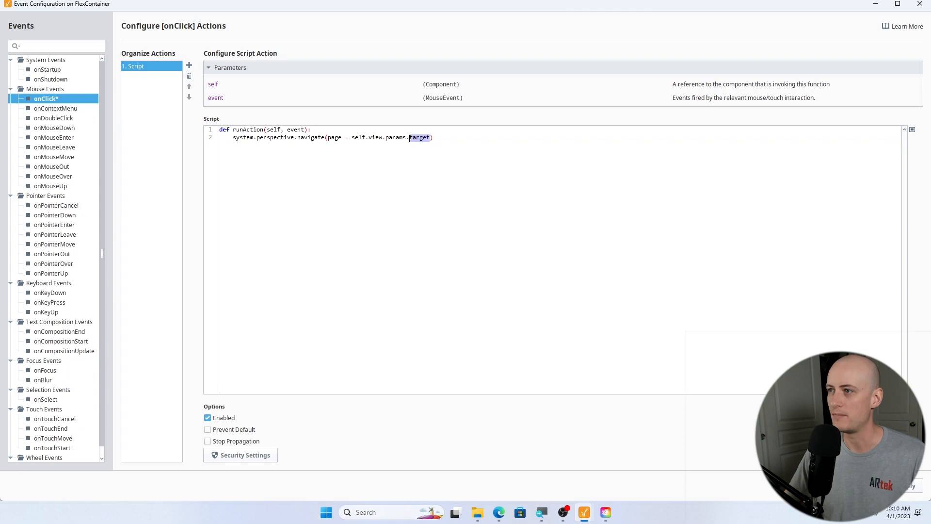
{"action": "double_click", "coordinate": [334, 137]}
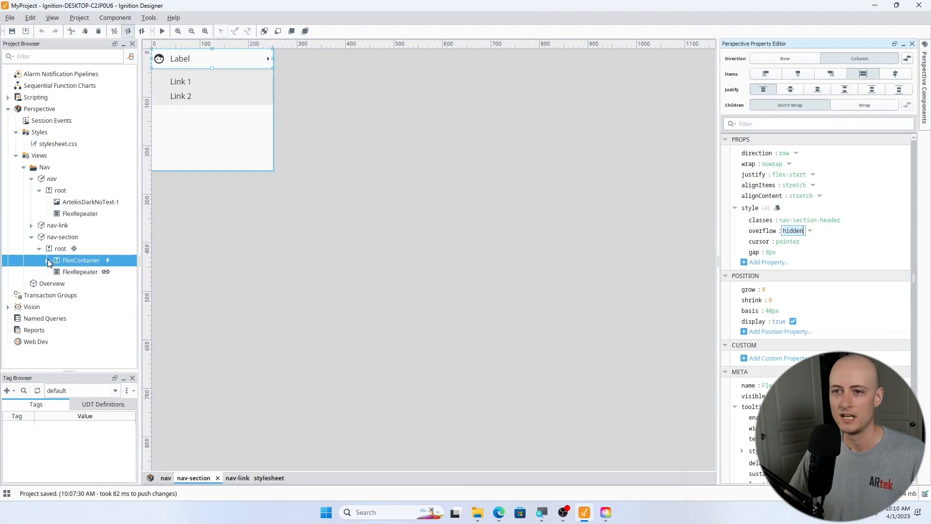
{"action": "left_click", "coordinate": [47, 260]}
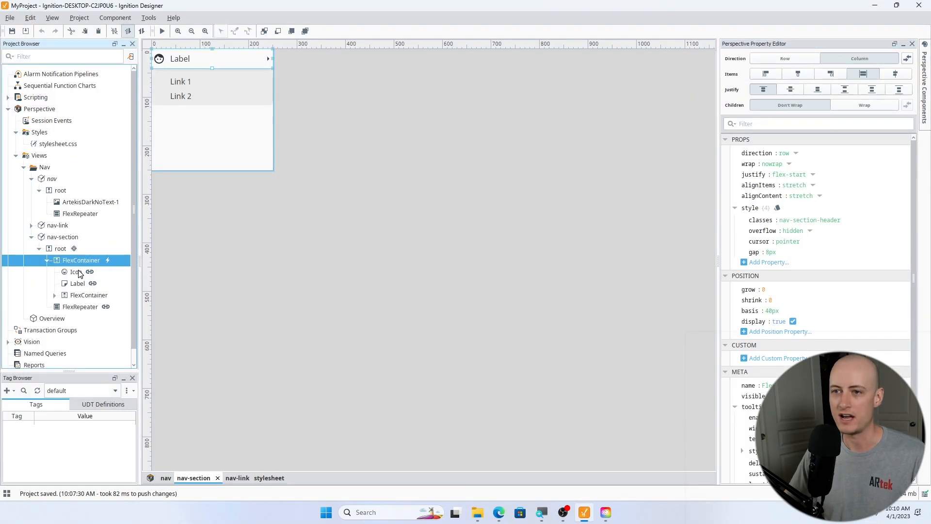
{"action": "left_click", "coordinate": [76, 271]}
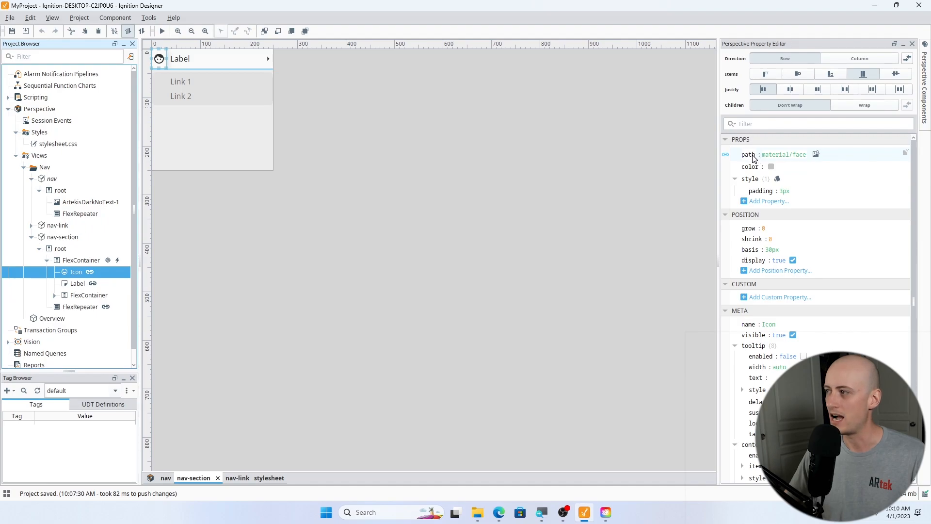
{"action": "left_click", "coordinate": [77, 283]}
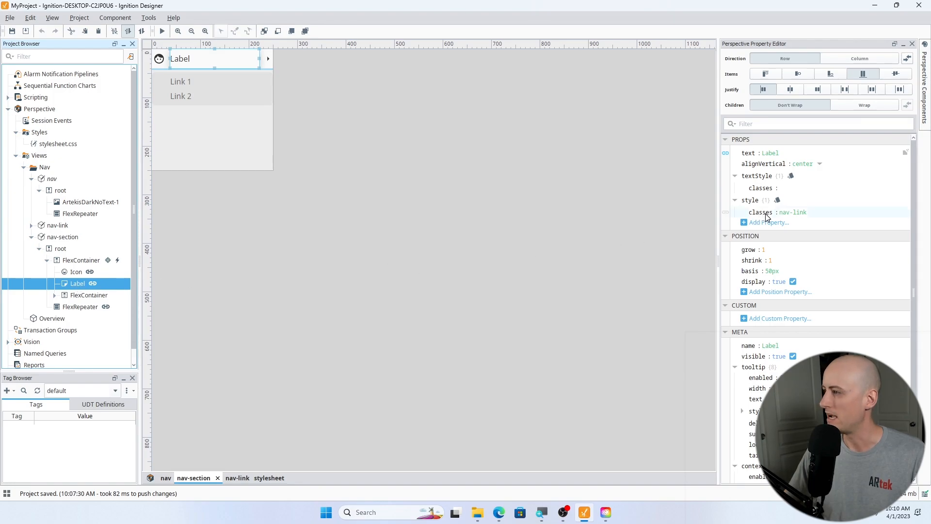
{"action": "mouse_move", "coordinate": [818, 213]}
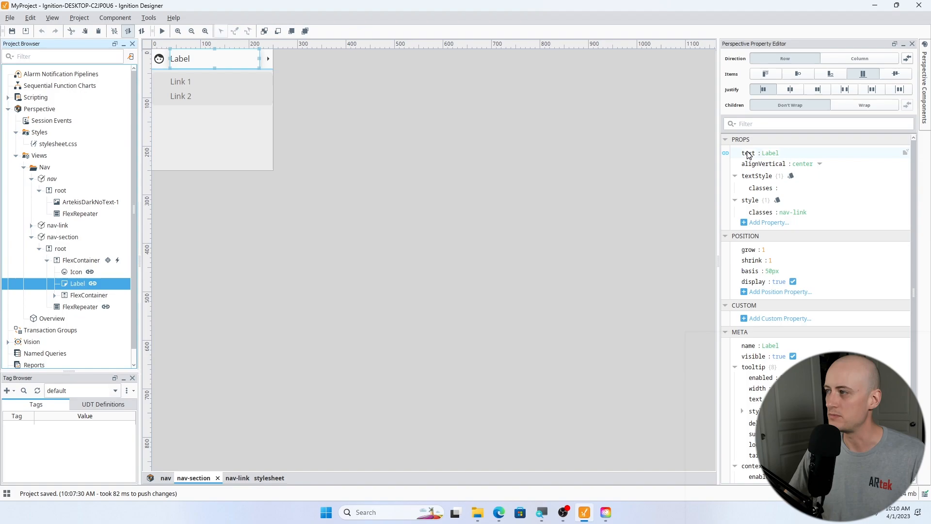
{"action": "mouse_move", "coordinate": [750, 152]}
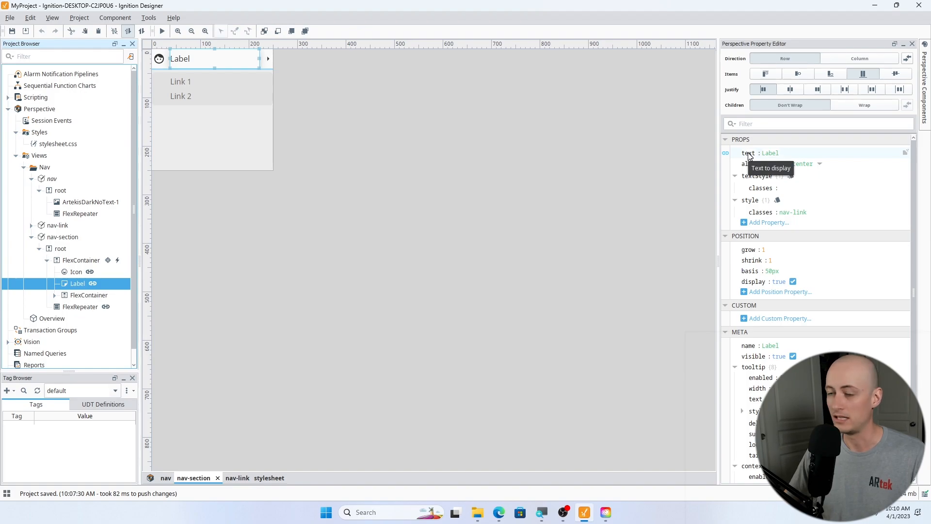
{"action": "left_click", "coordinate": [88, 296]}
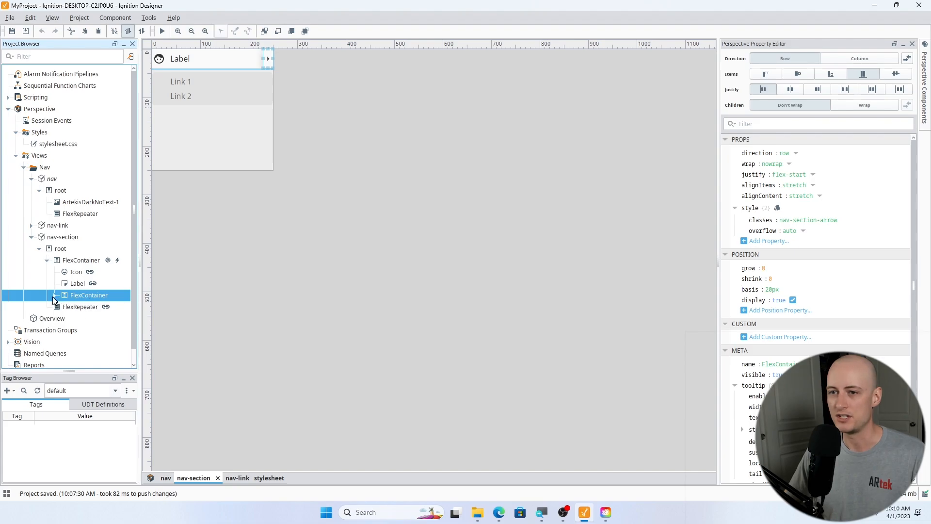
{"action": "left_click", "coordinate": [55, 295]}
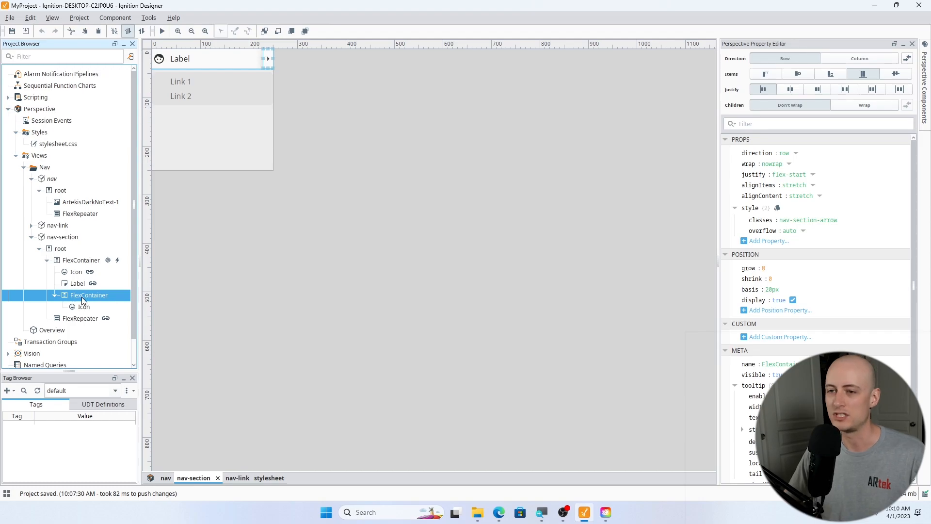
{"action": "left_click", "coordinate": [84, 307]}
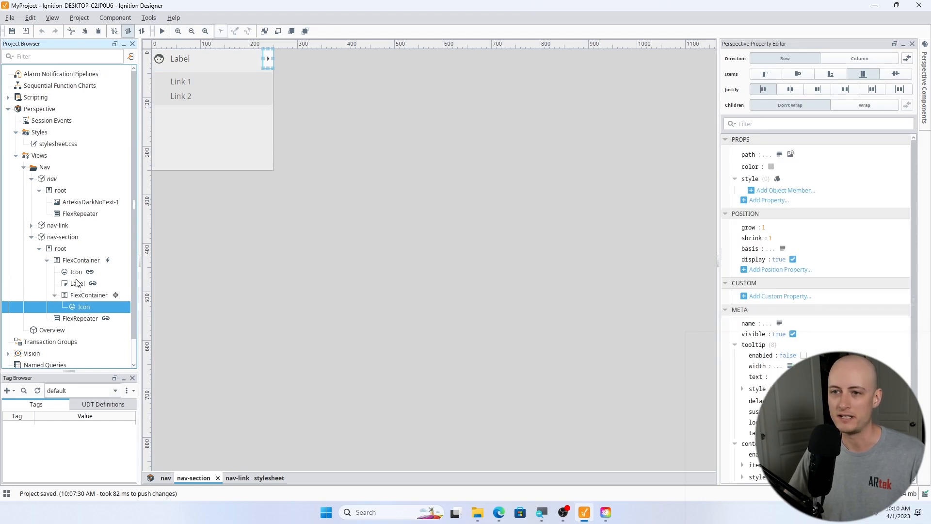
{"action": "left_click", "coordinate": [89, 295]}
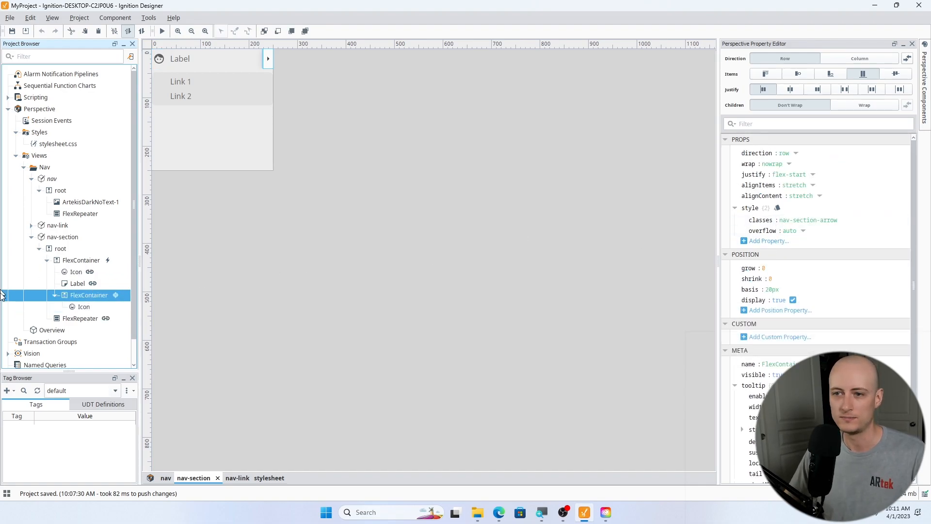
{"action": "left_click", "coordinate": [79, 318]}
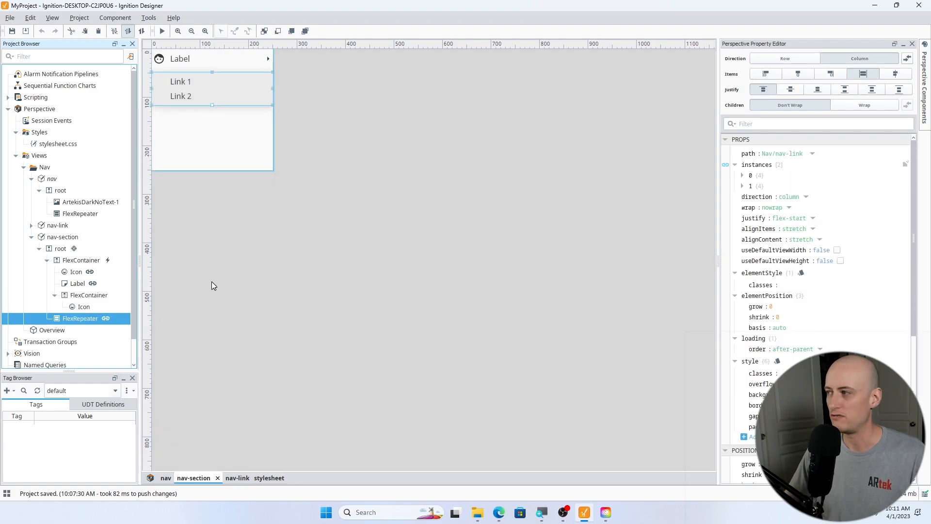
Step: Switch from the Nav/nav-link repeater path to the nav-link view itself
{"action": "scroll", "scroll_direction": "down", "scroll_amount": 3}
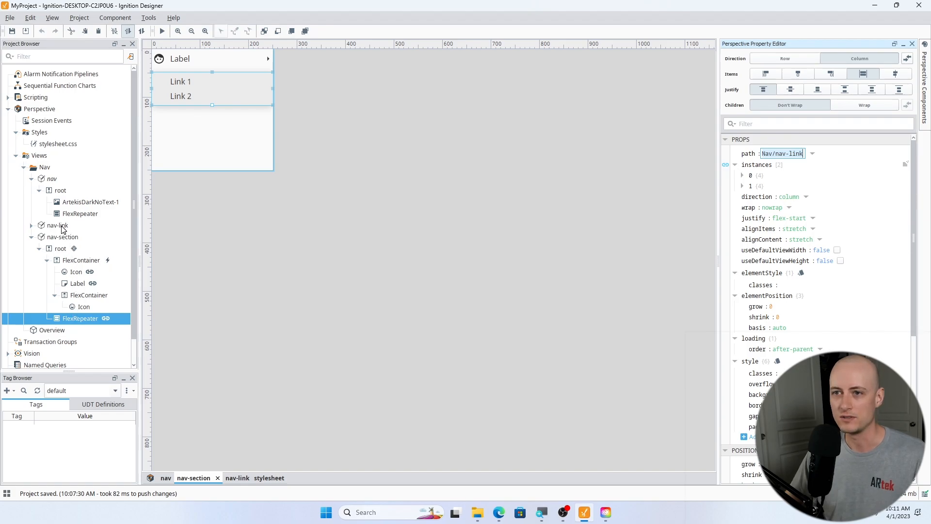
{"action": "left_click", "coordinate": [55, 225]}
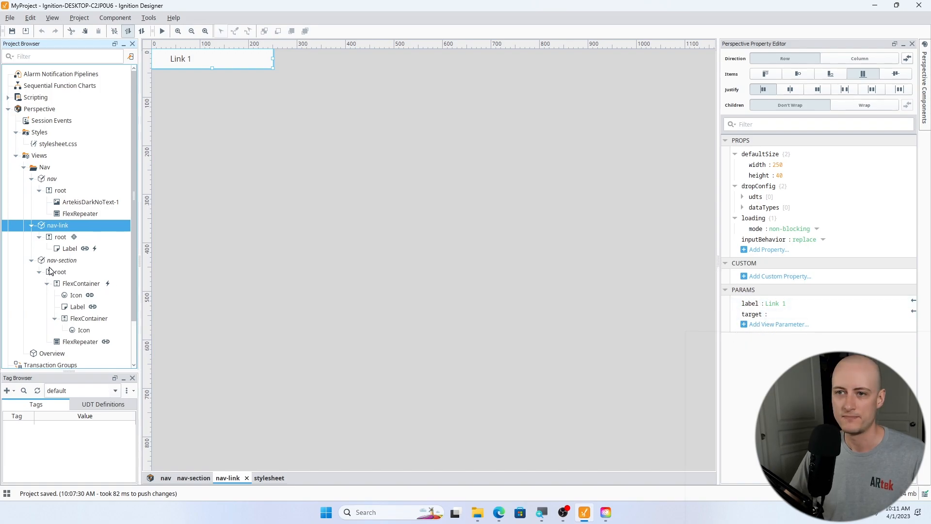
{"action": "left_click", "coordinate": [60, 236]}
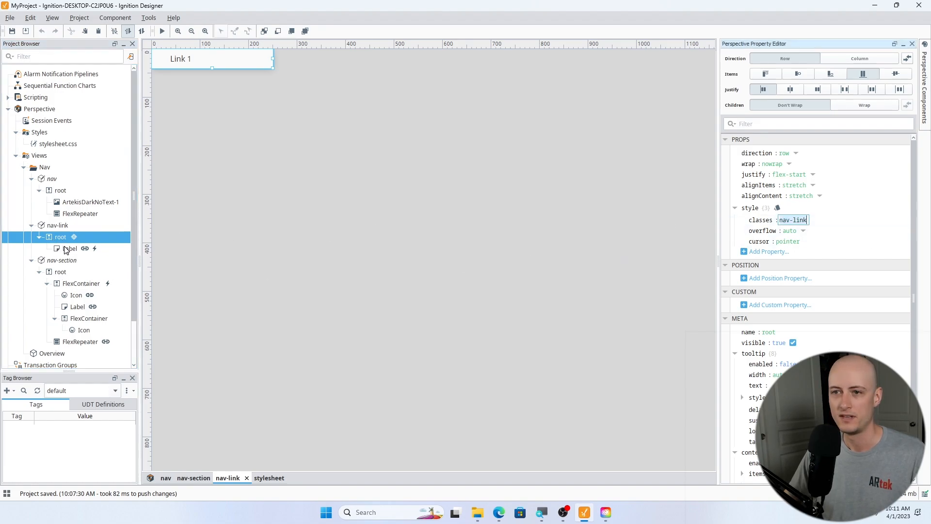
{"action": "left_click", "coordinate": [69, 248]}
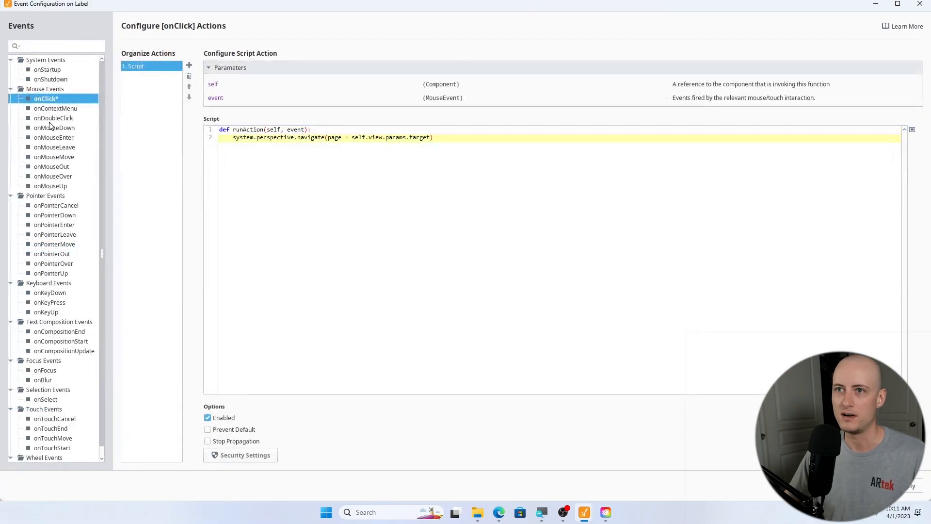
{"action": "double_click", "coordinate": [420, 137]}
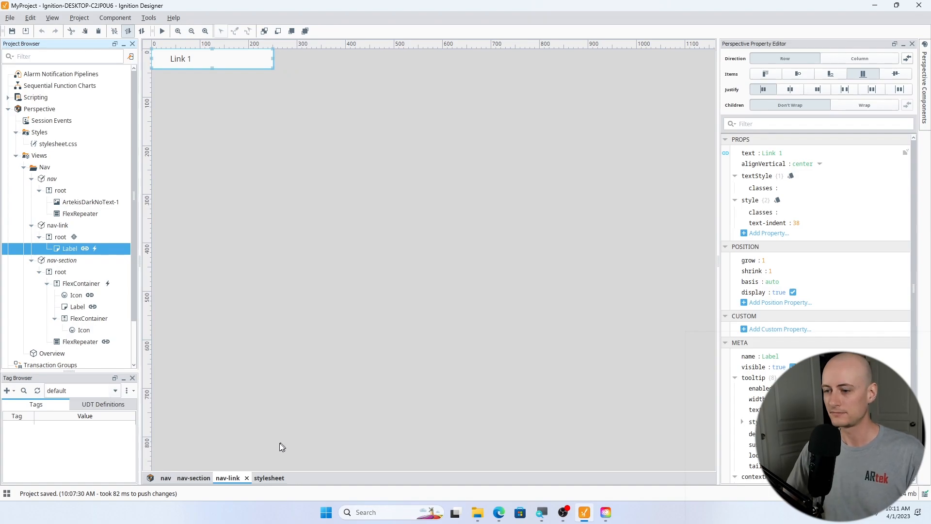
{"action": "mouse_move", "coordinate": [269, 477]}
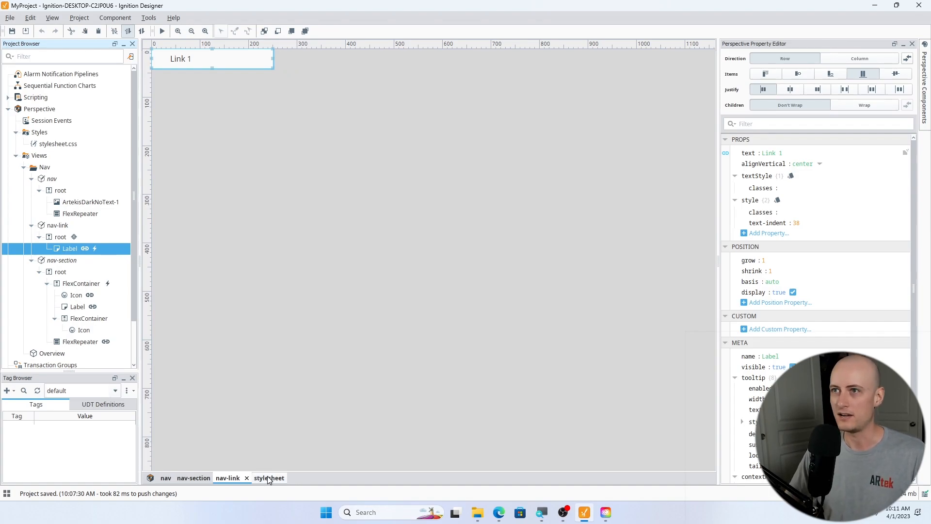
Step: Review the stylesheet's .psc-nav 70px collapsed width and the nav-section base rule
{"action": "left_click", "coordinate": [268, 478]}
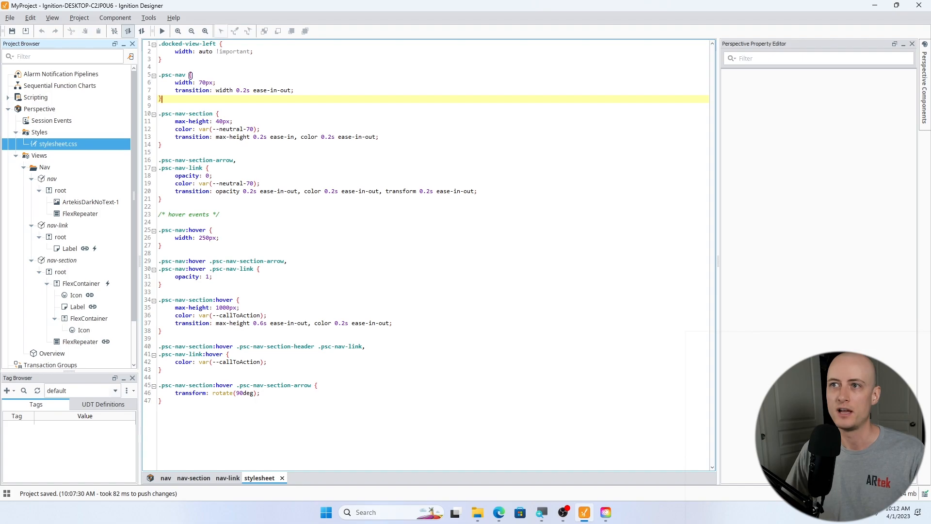
{"action": "double_click", "coordinate": [180, 75]}
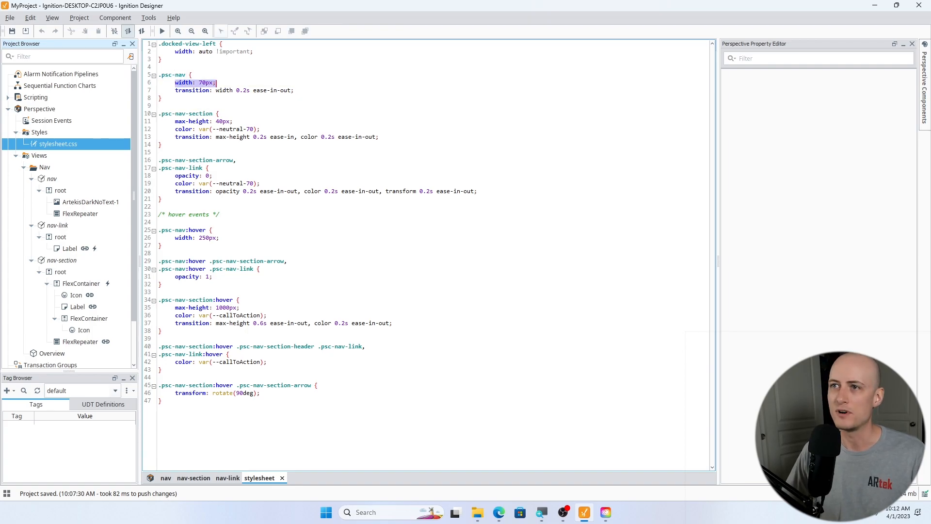
{"action": "left_click", "coordinate": [162, 98]}
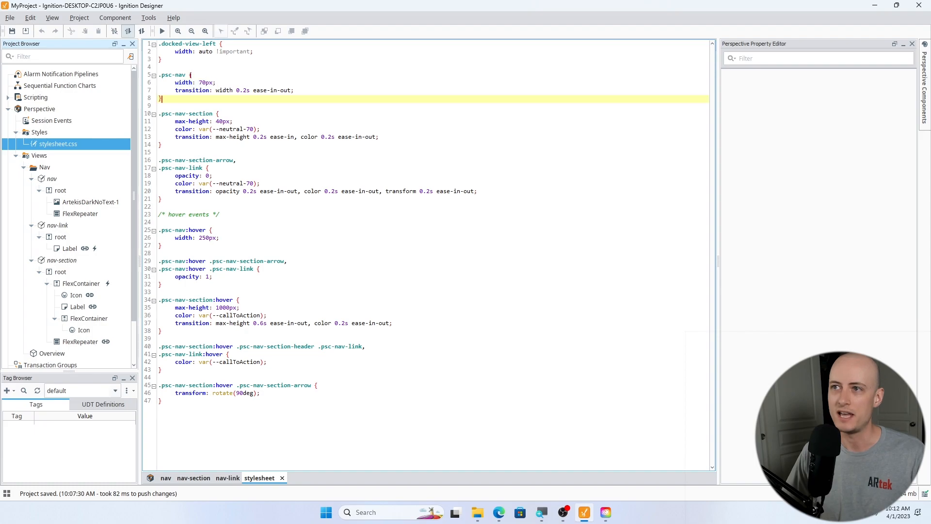
{"action": "double_click", "coordinate": [192, 90]}
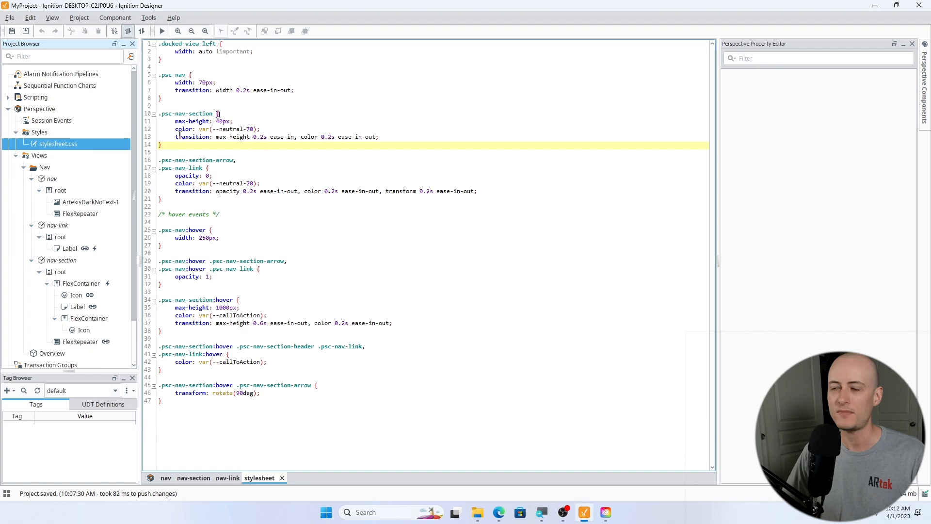
Step: Highlight the arrow/link starting styles and the expanded 250px nav width on hover
{"action": "double_click", "coordinate": [192, 137]}
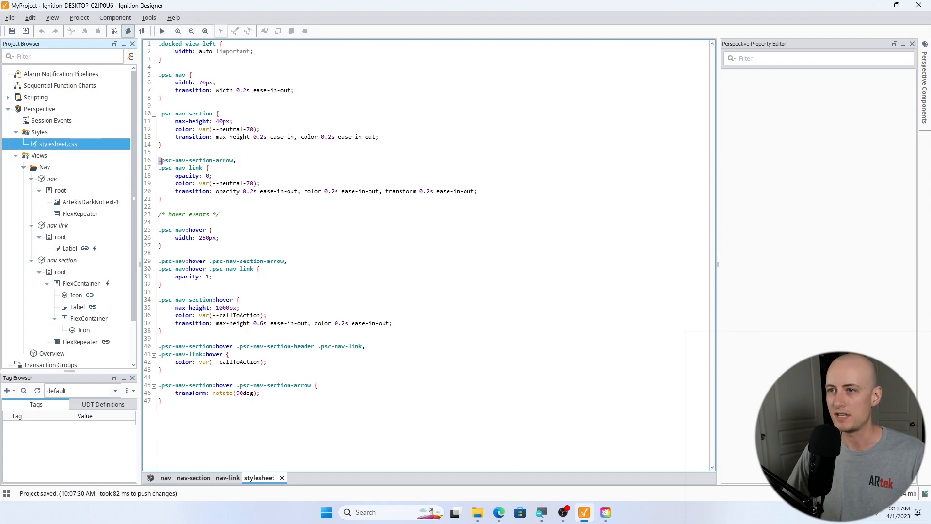
{"action": "left_click_drag", "start_coordinate": [158, 159], "coordinate": [204, 168]}
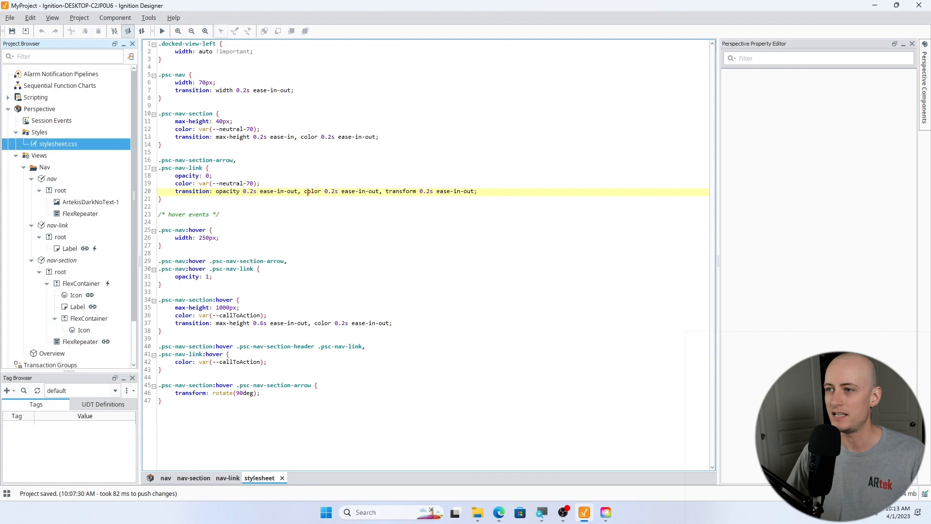
{"action": "double_click", "coordinate": [401, 191]}
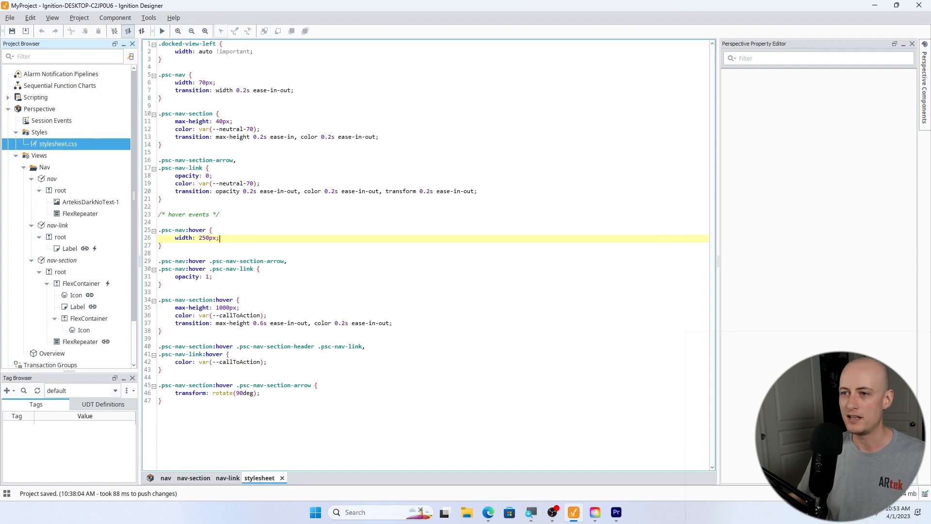
{"action": "double_click", "coordinate": [179, 229]}
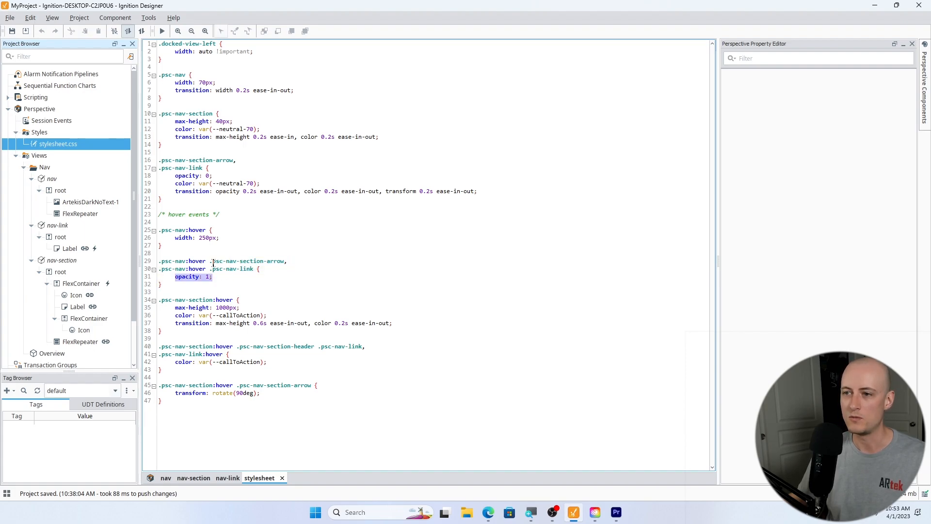
{"action": "double_click", "coordinate": [187, 261]}
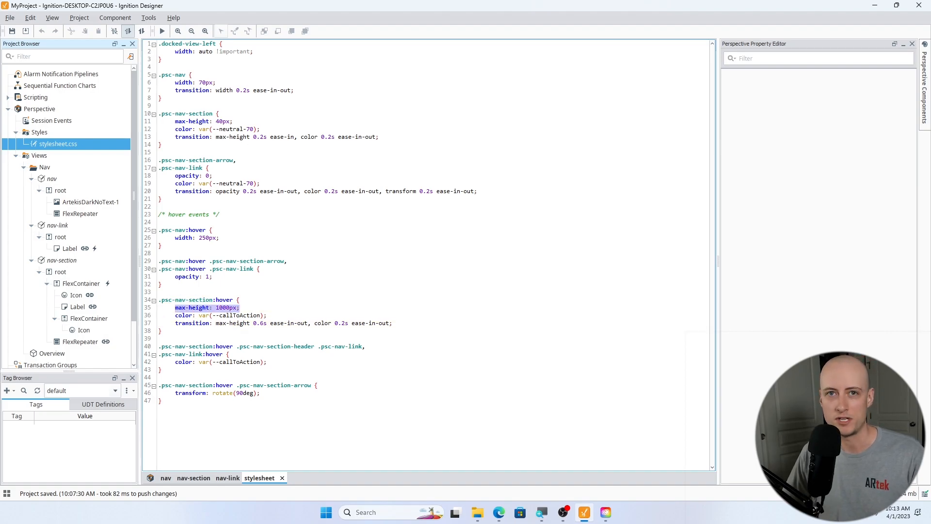
{"action": "left_click", "coordinate": [246, 307]}
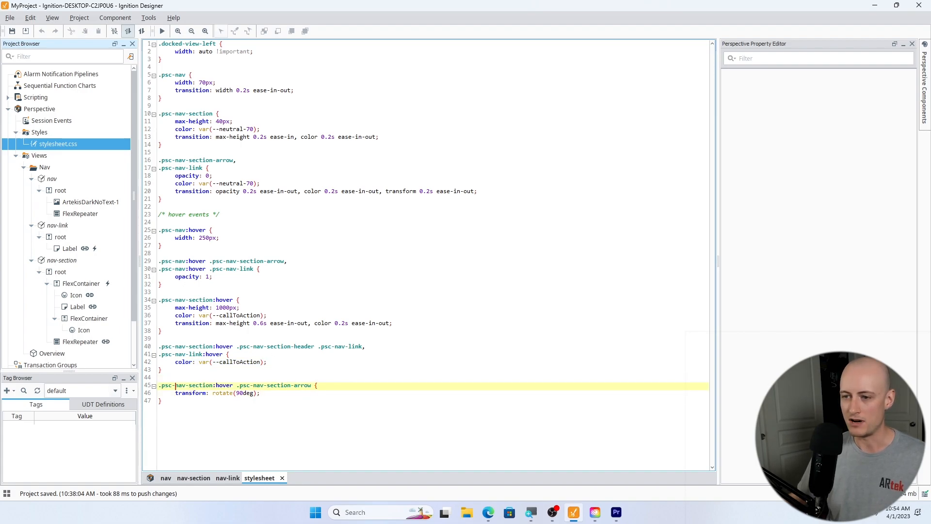
{"action": "double_click", "coordinate": [193, 384]}
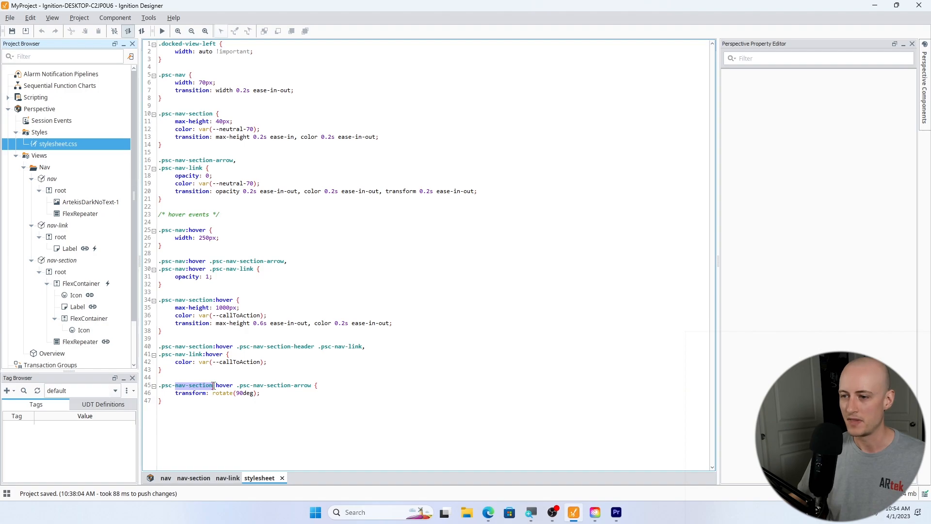
{"action": "double_click", "coordinate": [283, 385]}
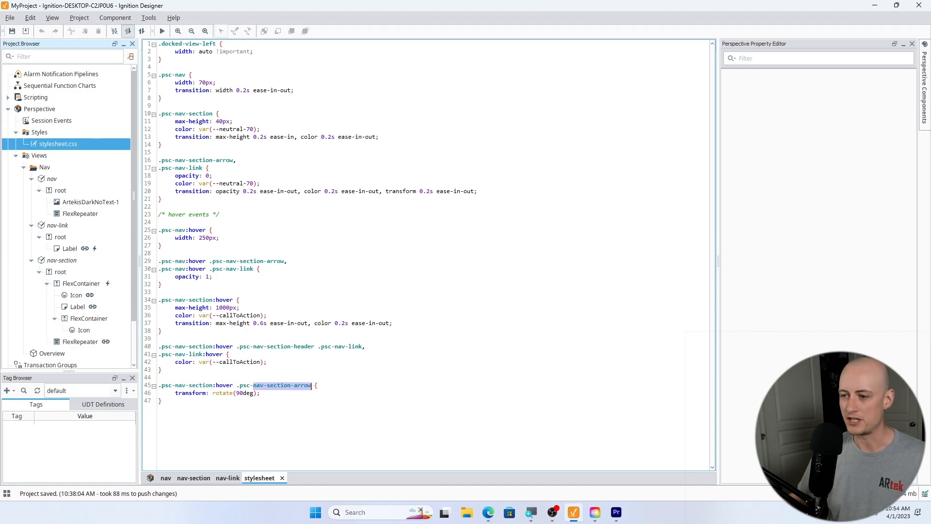